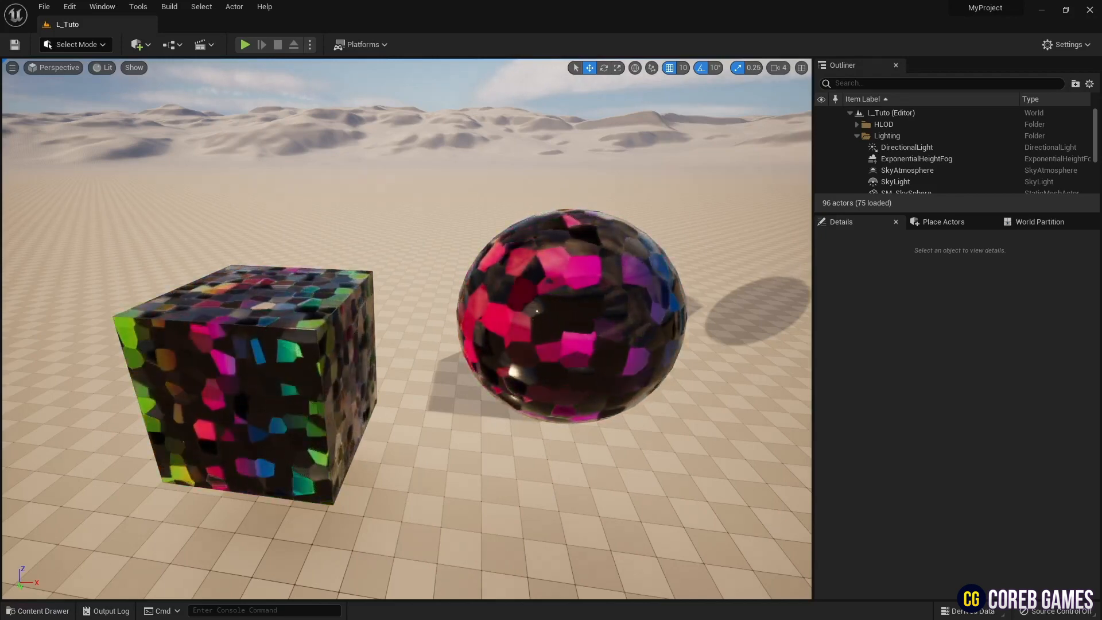
# Step: Create a new material named M_Voronoi in the Content folder
pyautogui.click(1075, 404)
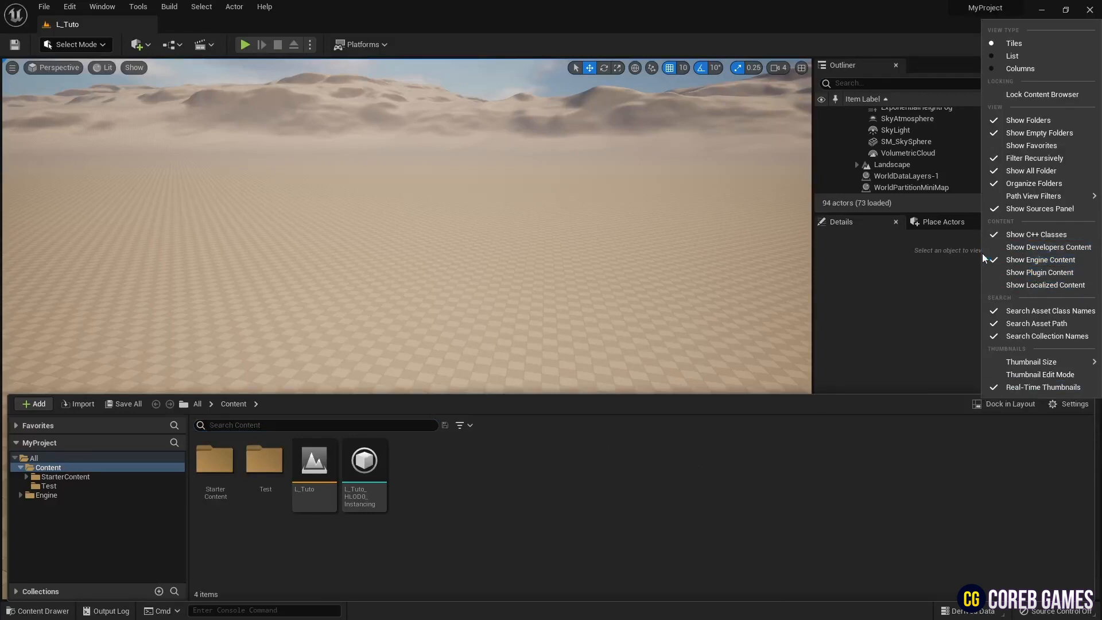
pyautogui.click(482, 477)
pyautogui.write('M_Voroni')
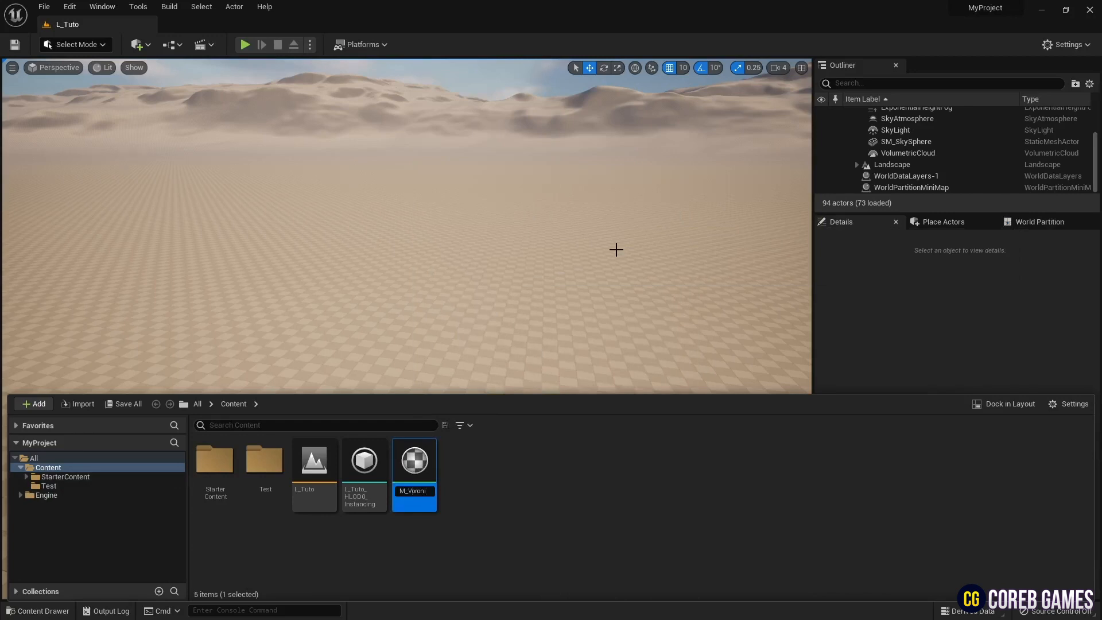
pyautogui.moveTo(416, 469)
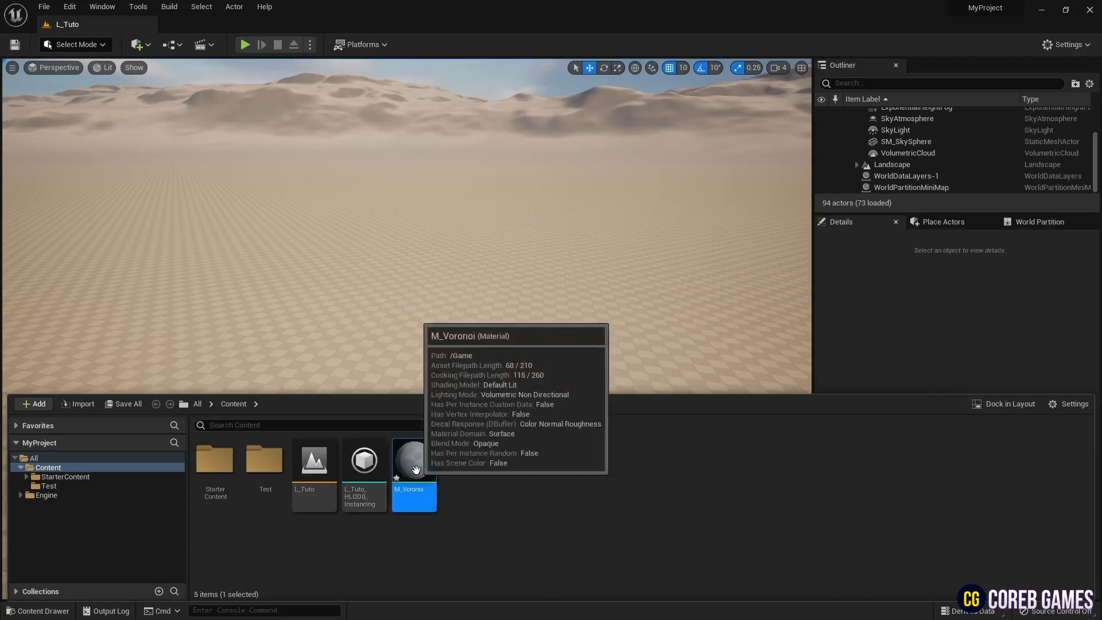
# Step: In M_Voronoi, add a Texture Sample with the water_n normal map feeding Normal
pyautogui.doubleClick(413, 459)
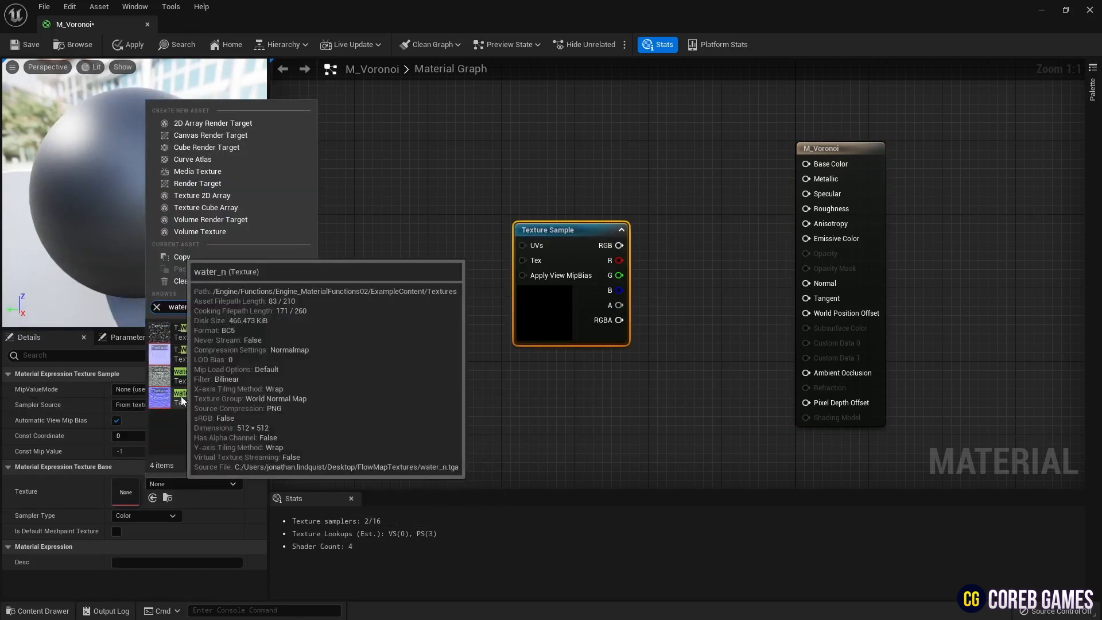
pyautogui.click(179, 394)
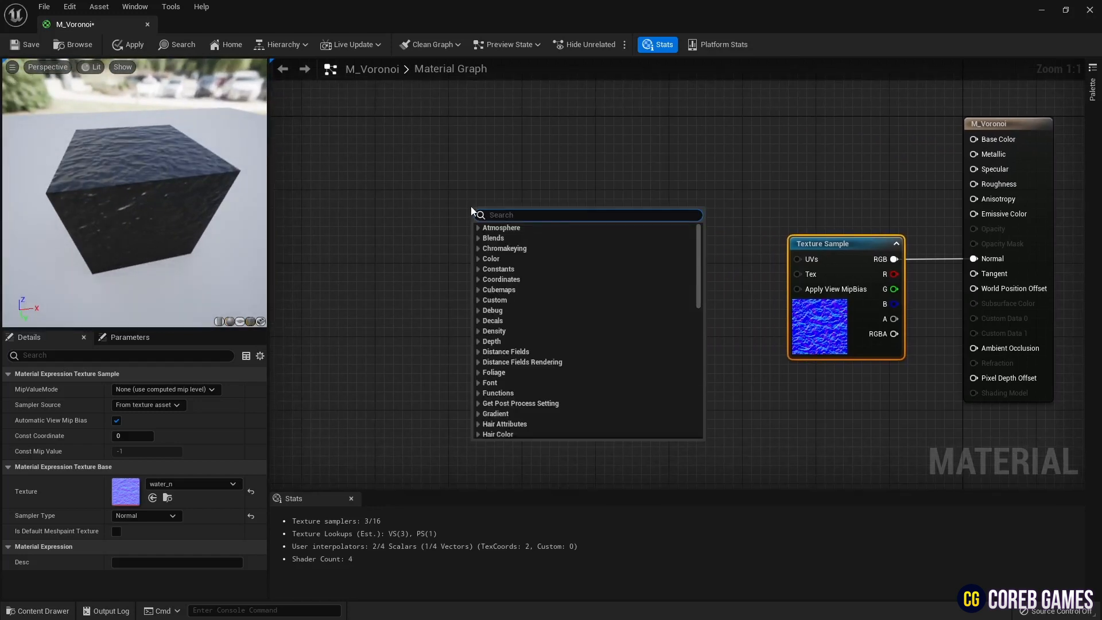
# Step: Divide Absolute World Position by a scalar parameter Voronoi Divide set to 40
pyautogui.write('wor')
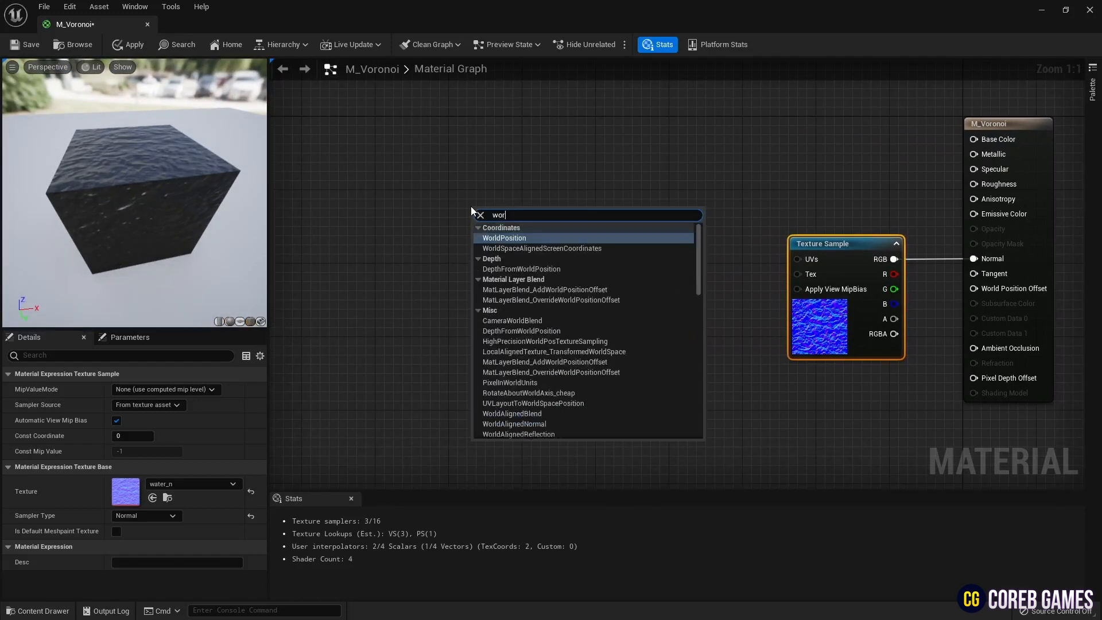
pyautogui.click(504, 238)
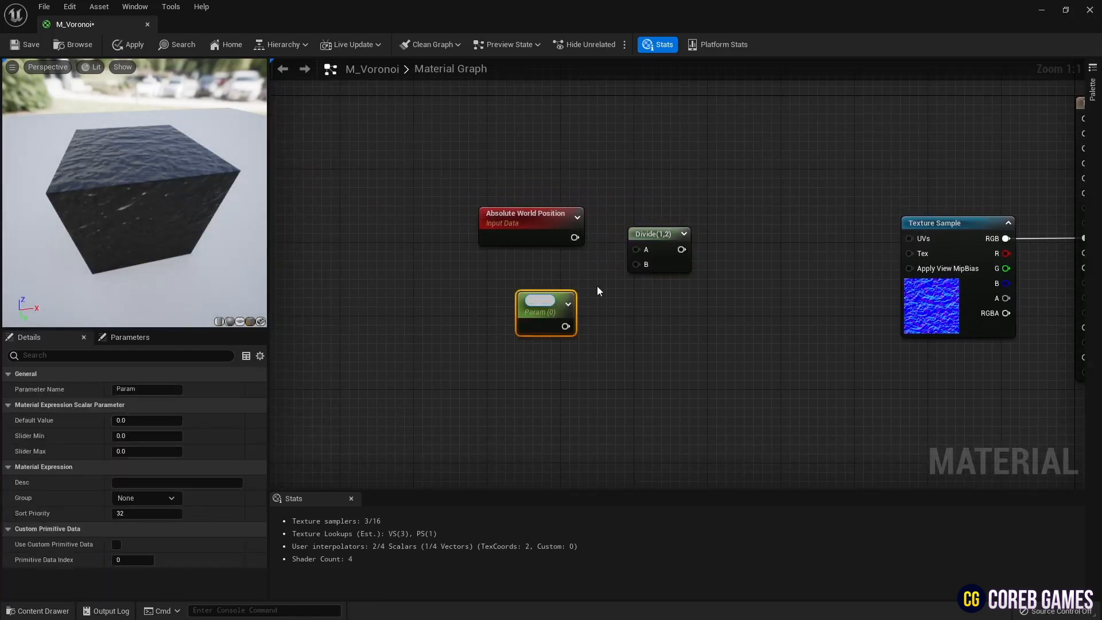
pyautogui.write('Voronoi Divide')
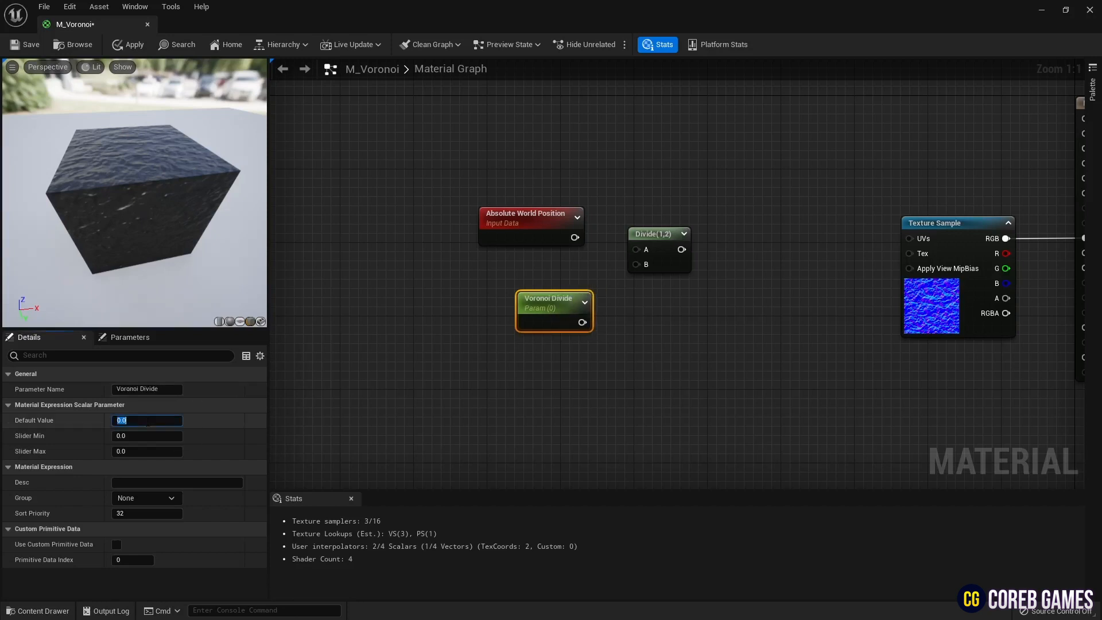
pyautogui.write('40.0')
pyautogui.write('vector no')
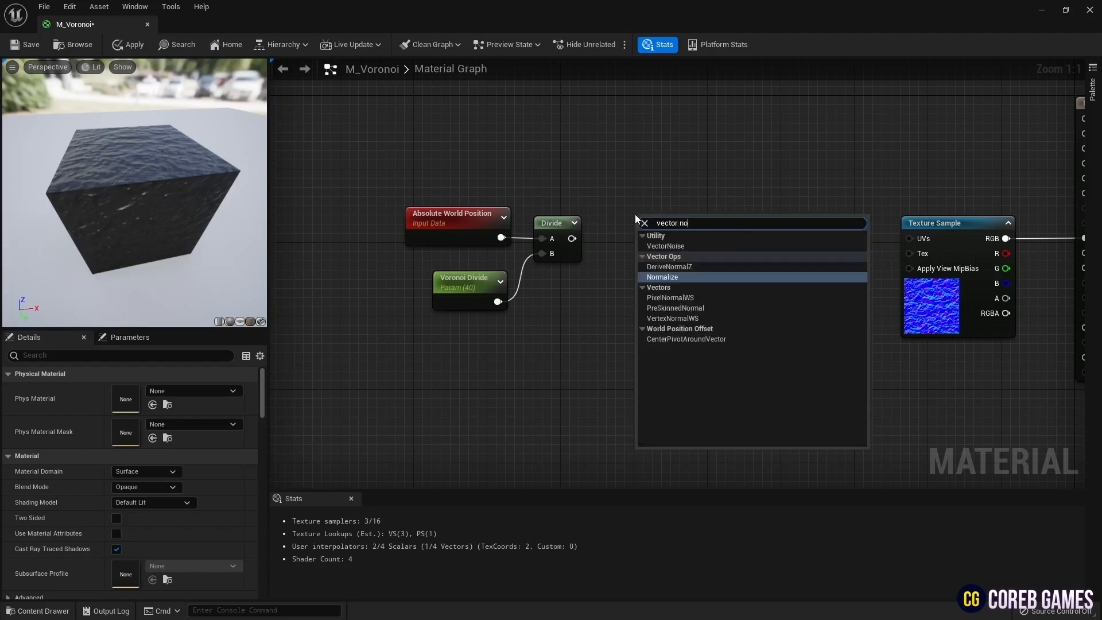
# Step: Feed the divided position into a Voronoi Vector Noise node and preview it on the cube
pyautogui.click(665, 246)
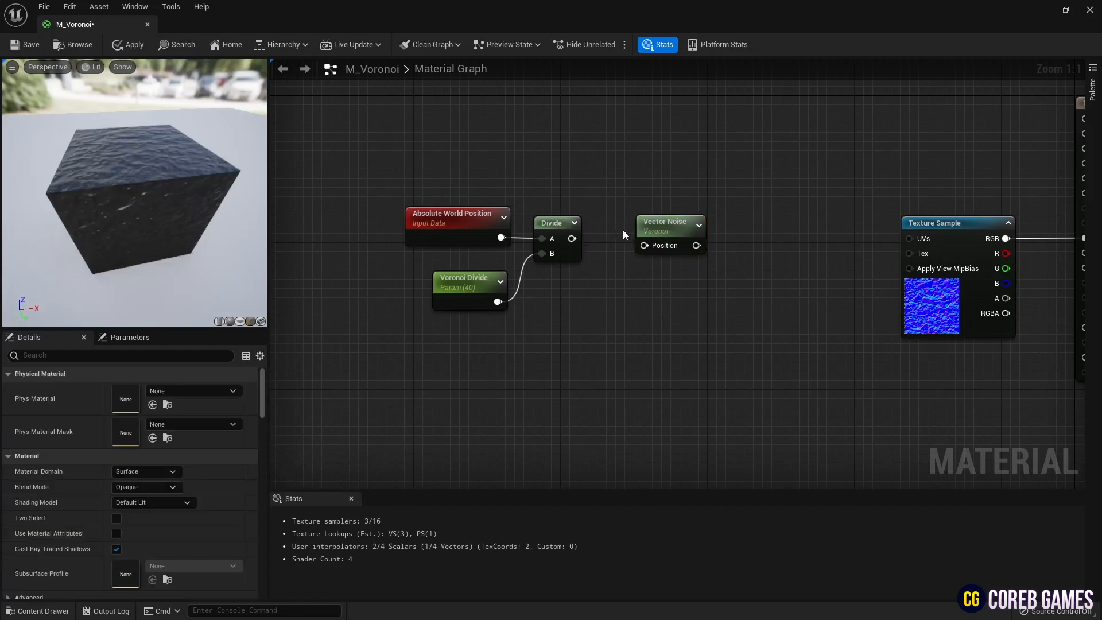
pyautogui.rightClick(668, 224)
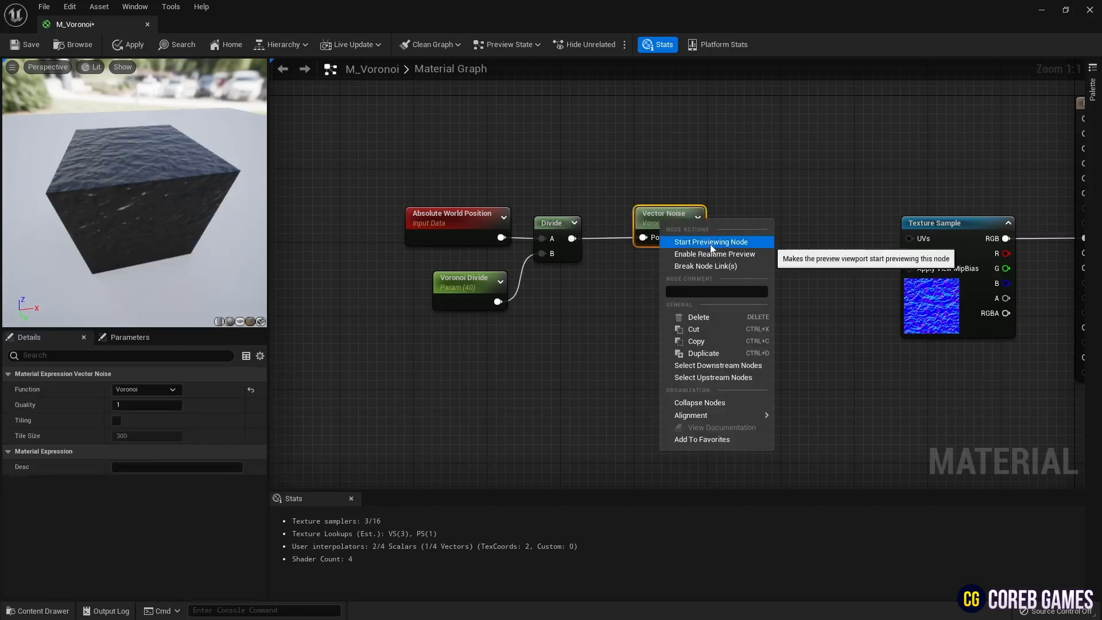
pyautogui.click(711, 241)
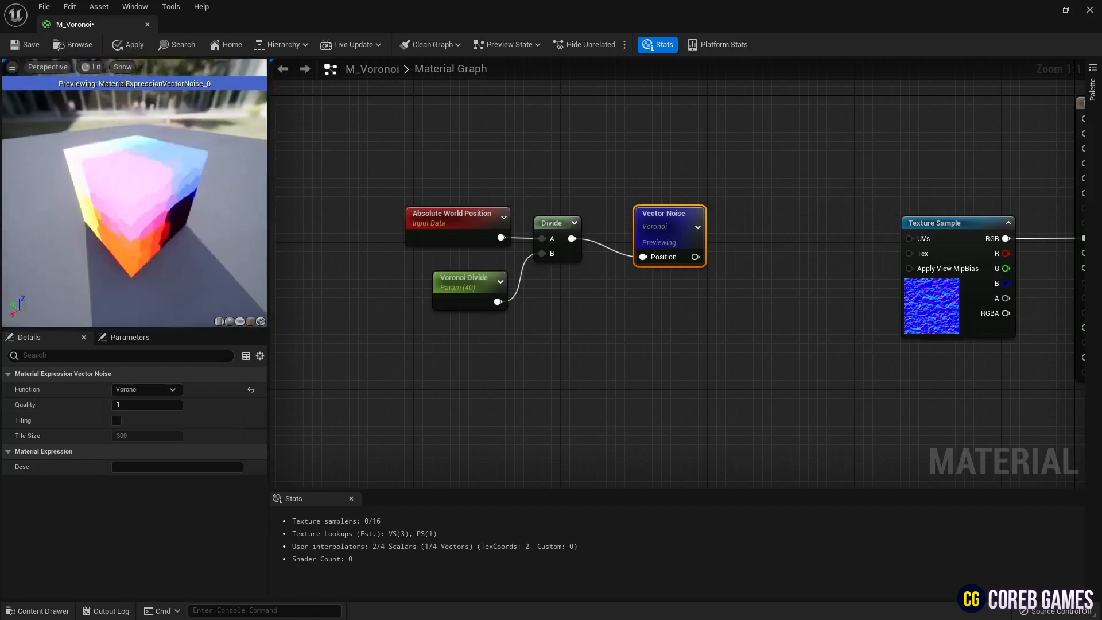
pyautogui.rightClick(668, 223)
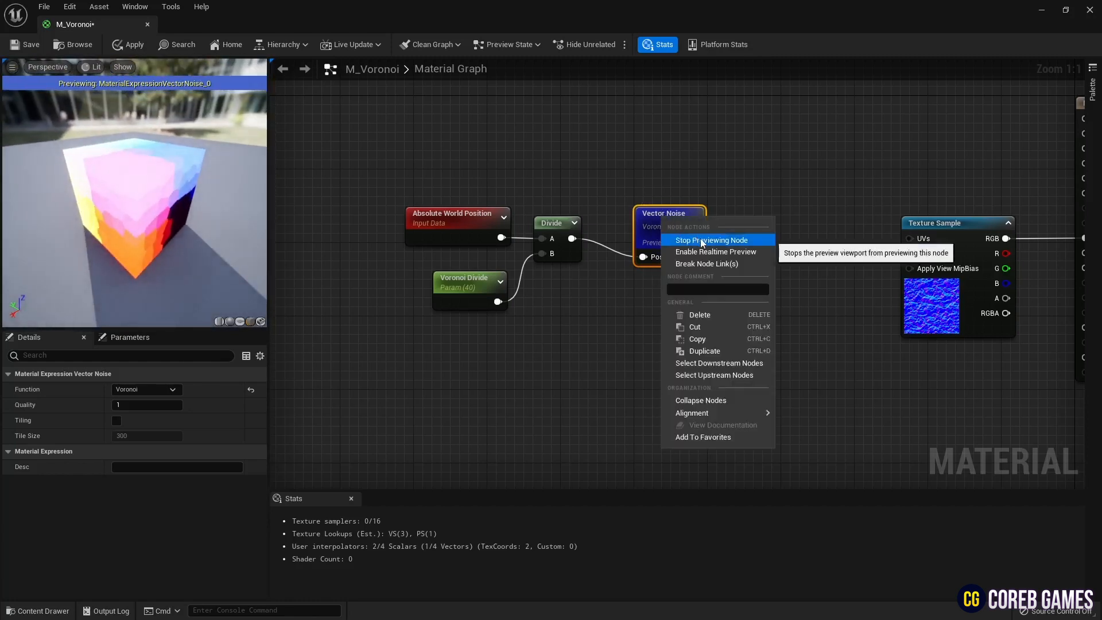
pyautogui.click(712, 240)
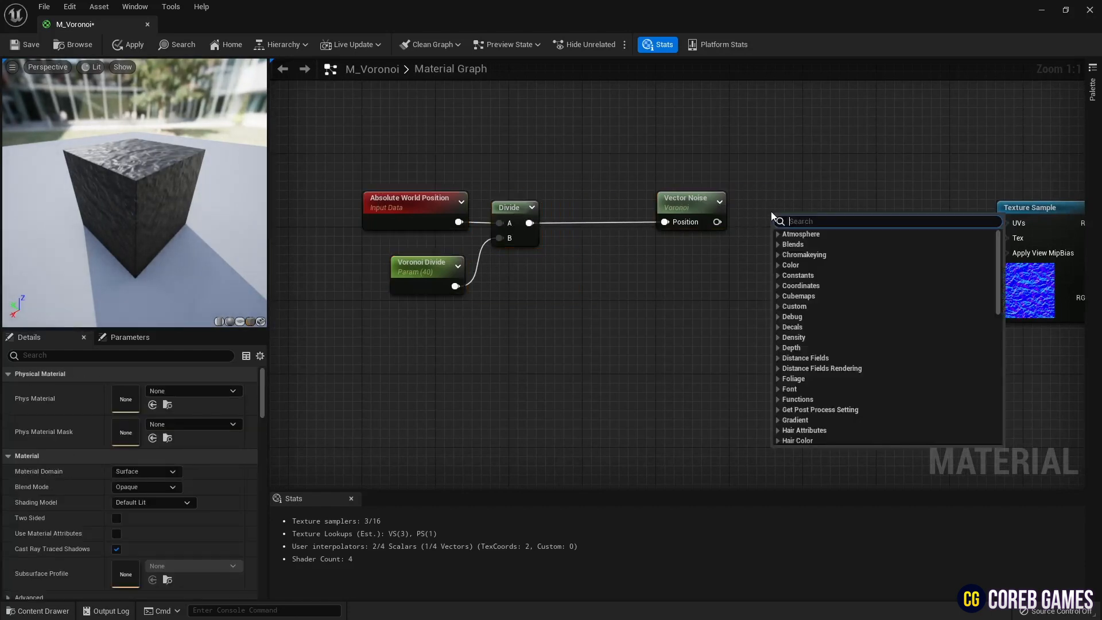
# Step: Pass the Vector Noise output through a Sine node and preview its cell pattern
pyautogui.click(801, 221)
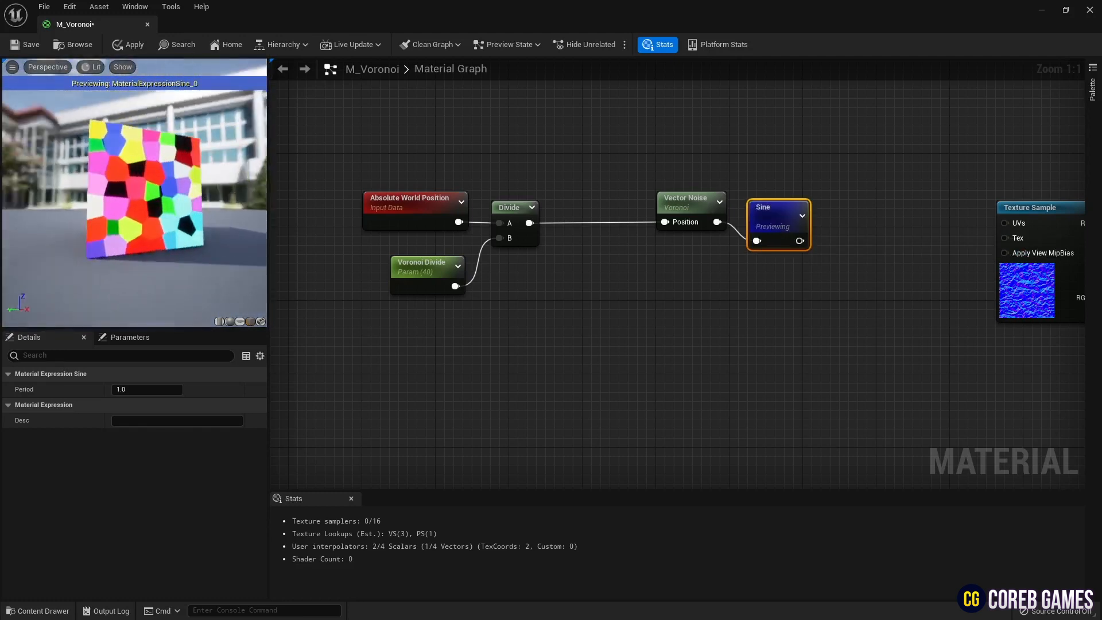
pyautogui.rightClick(779, 221)
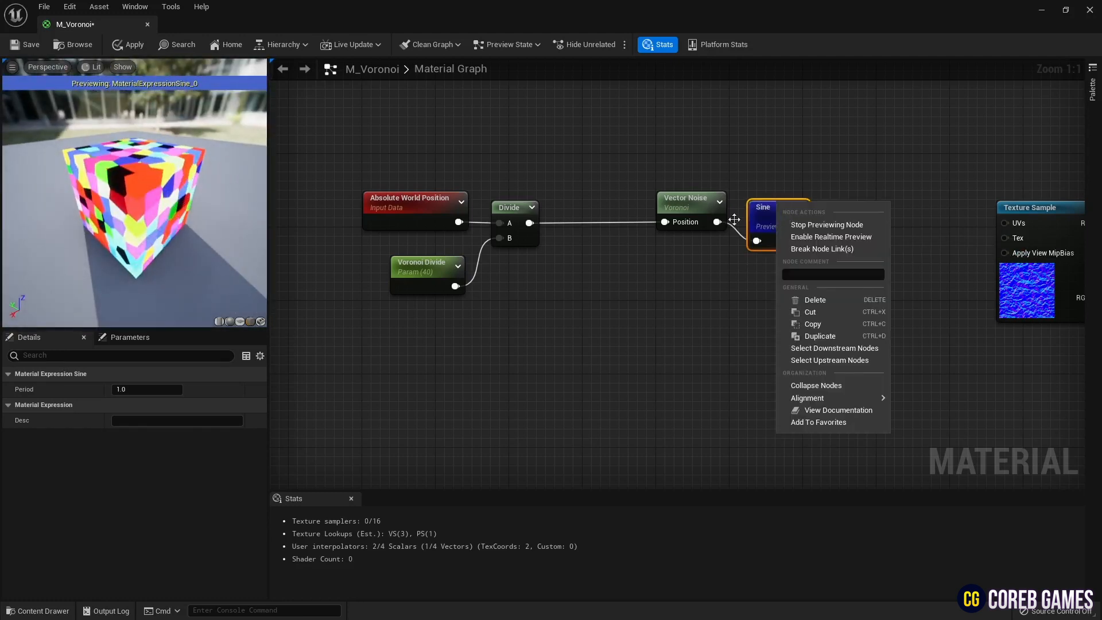
pyautogui.moveTo(824, 244)
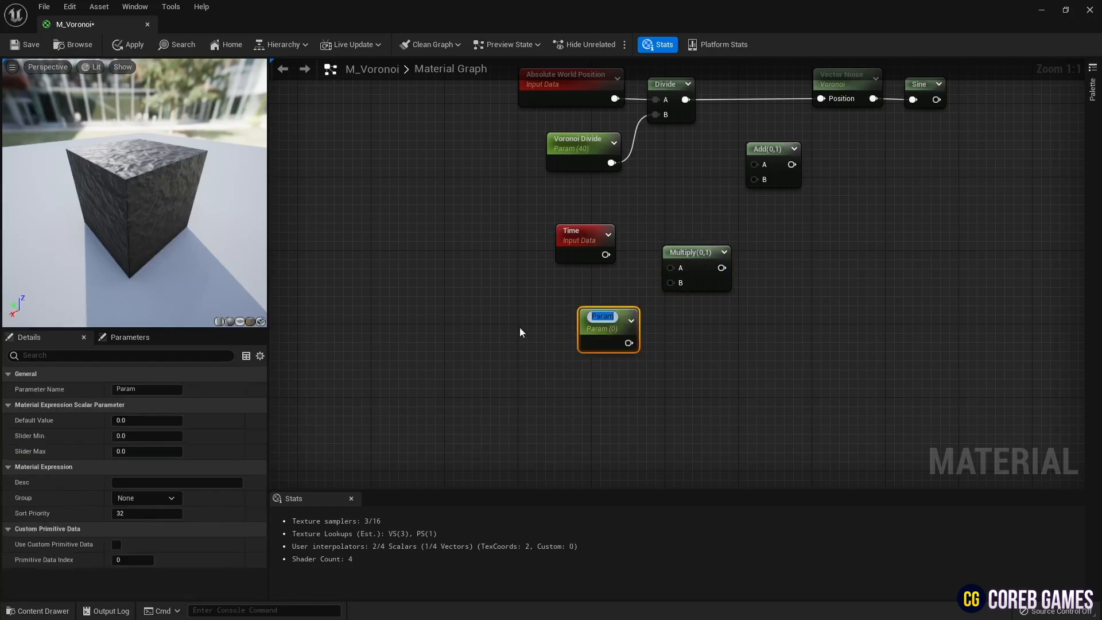
# Step: Add Time times a Time Speed parameter of 0.5 to the divided position, then preview Sine
pyautogui.write('Time Speed')
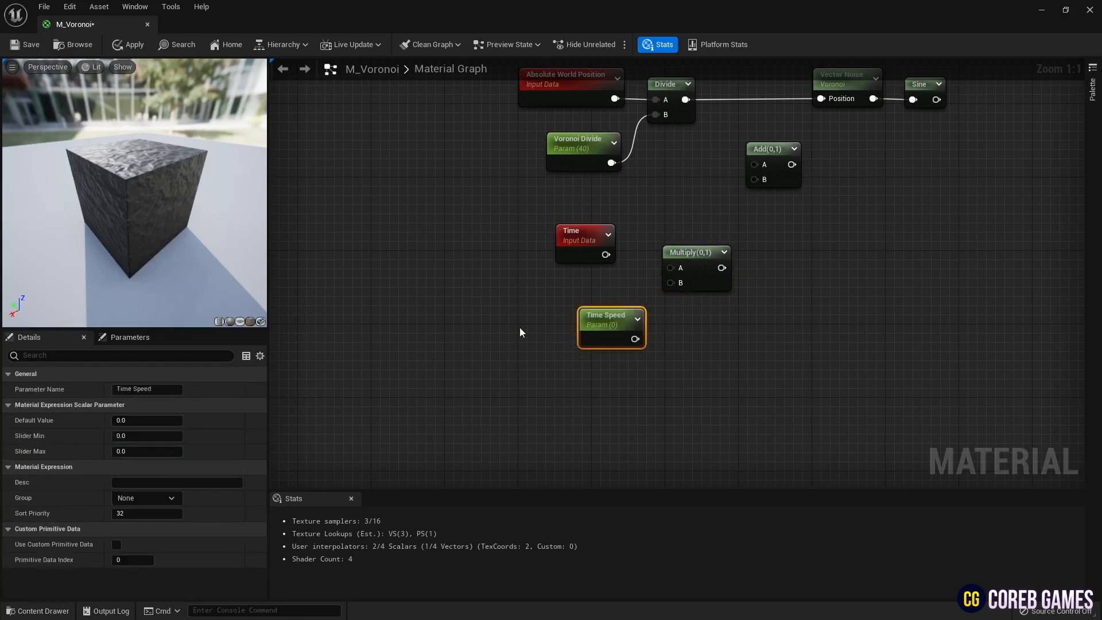
pyautogui.write('0.5')
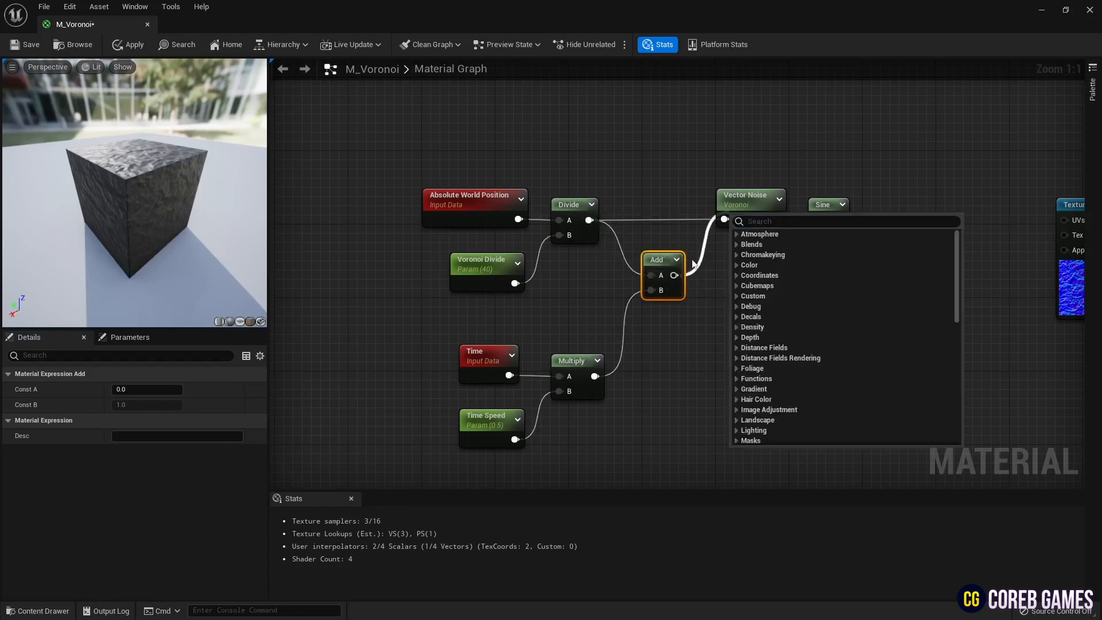
pyautogui.rightClick(822, 204)
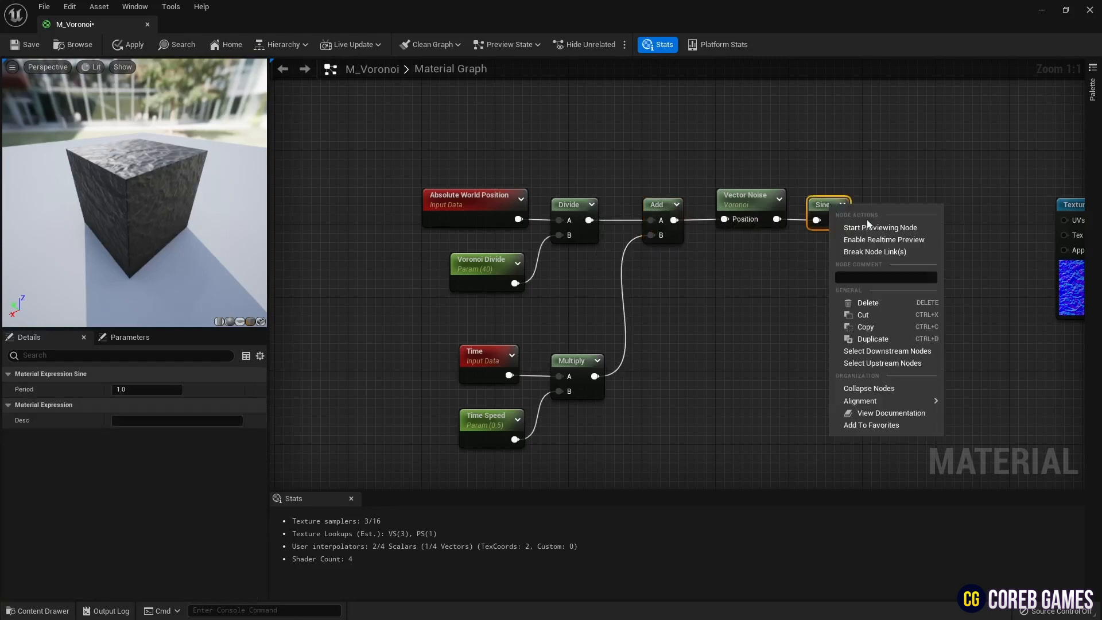
pyautogui.click(879, 227)
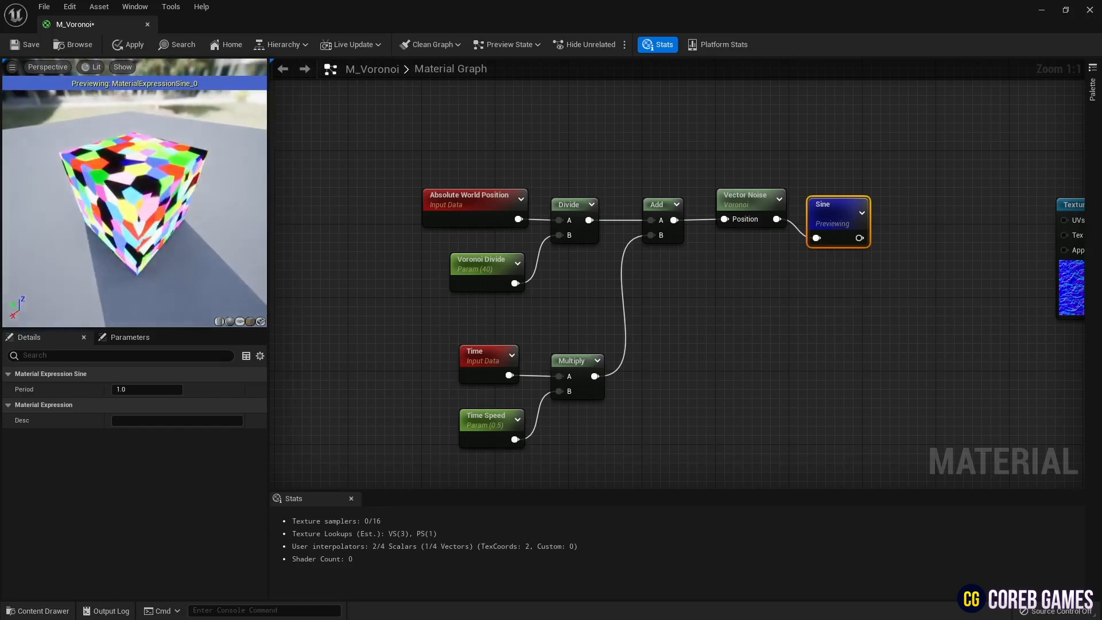
pyautogui.moveTo(833, 207)
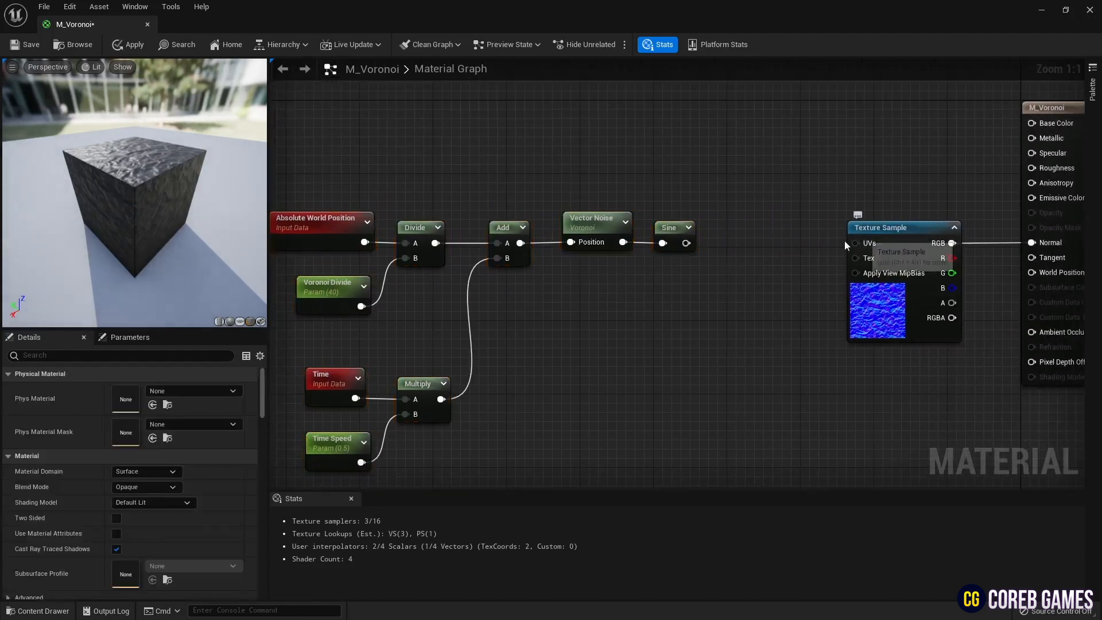
# Step: Mask the Sine output to R G and wire it into the normal Texture Sample's UVs
pyautogui.moveTo(696, 242); pyautogui.dragTo(851, 243)
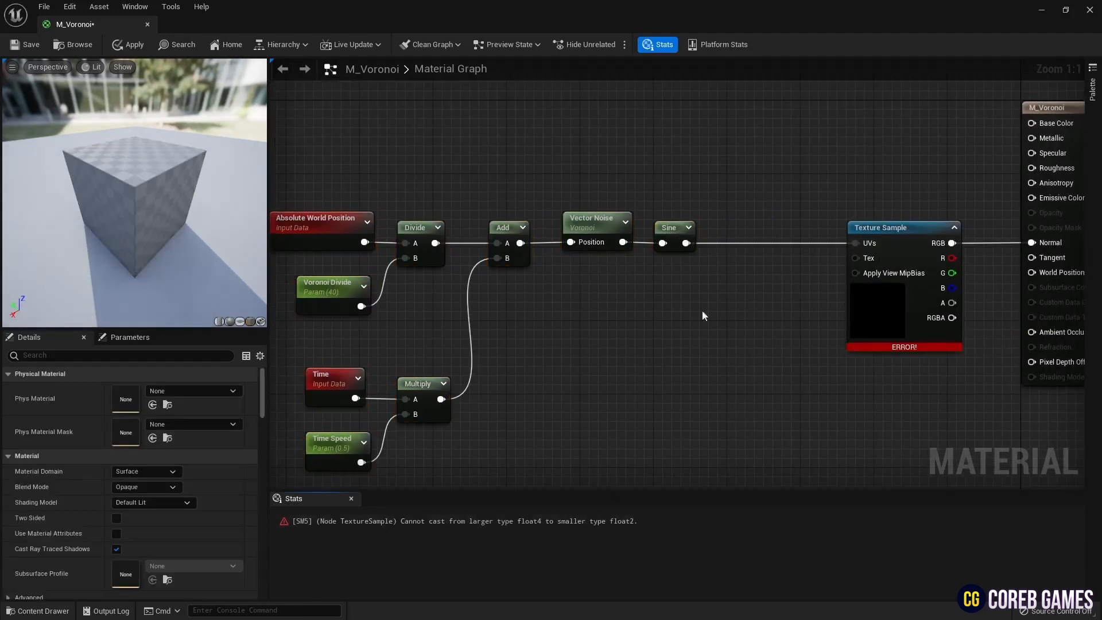
pyautogui.moveTo(718, 294)
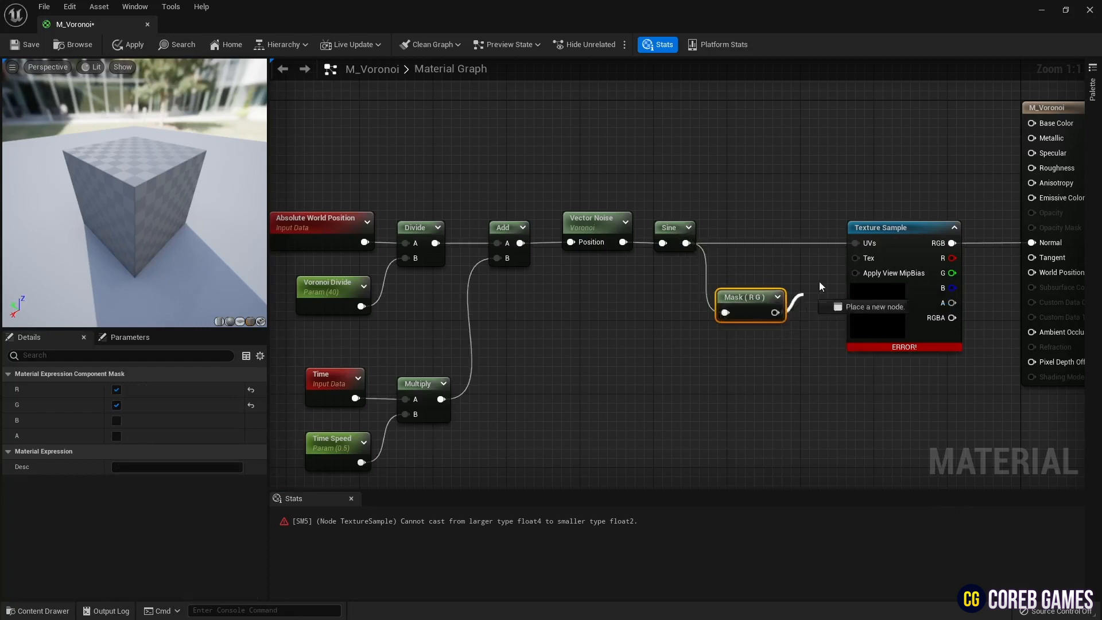
pyautogui.moveTo(749, 296); pyautogui.dragTo(751, 233)
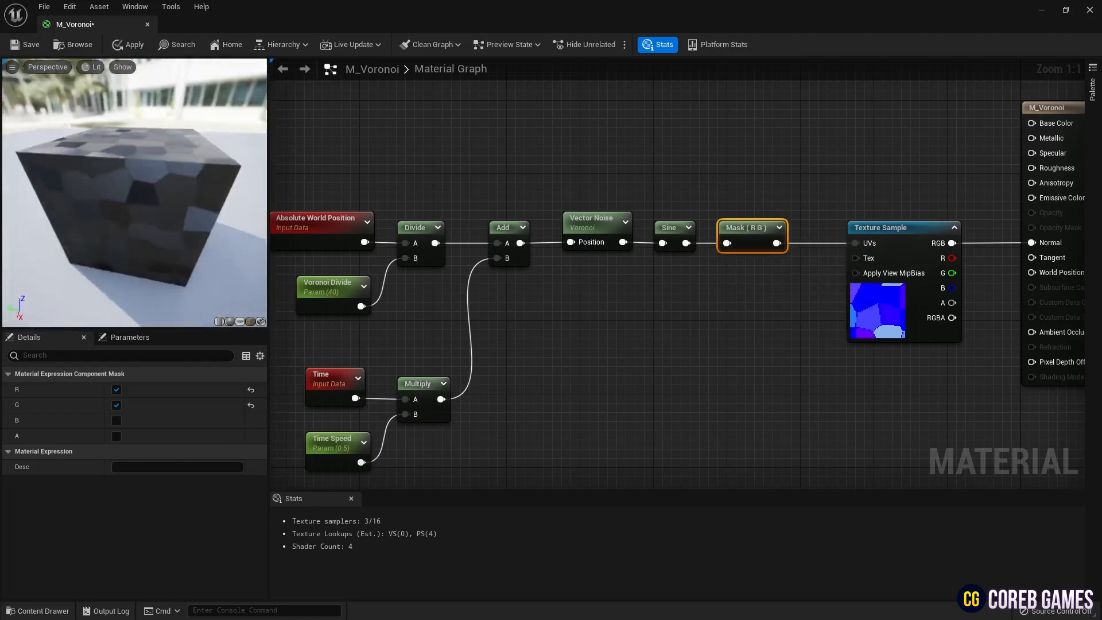
pyautogui.scroll(-3)
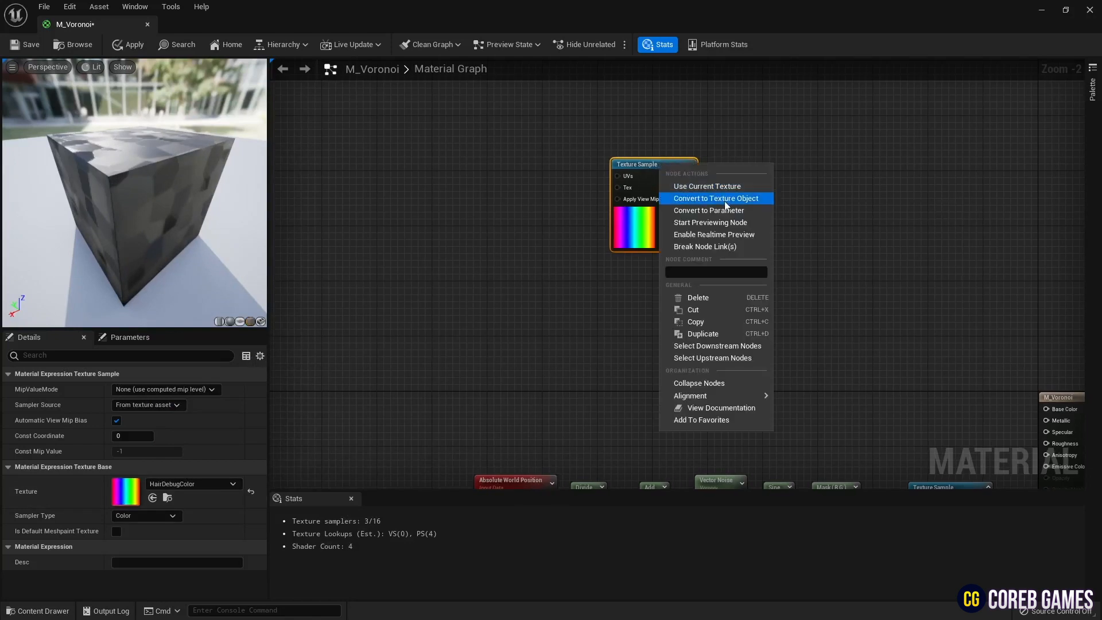
# Step: Pan the rainbow texture's UVs and multiply Time by 0.3 for the hue shift amount
pyautogui.click(709, 222)
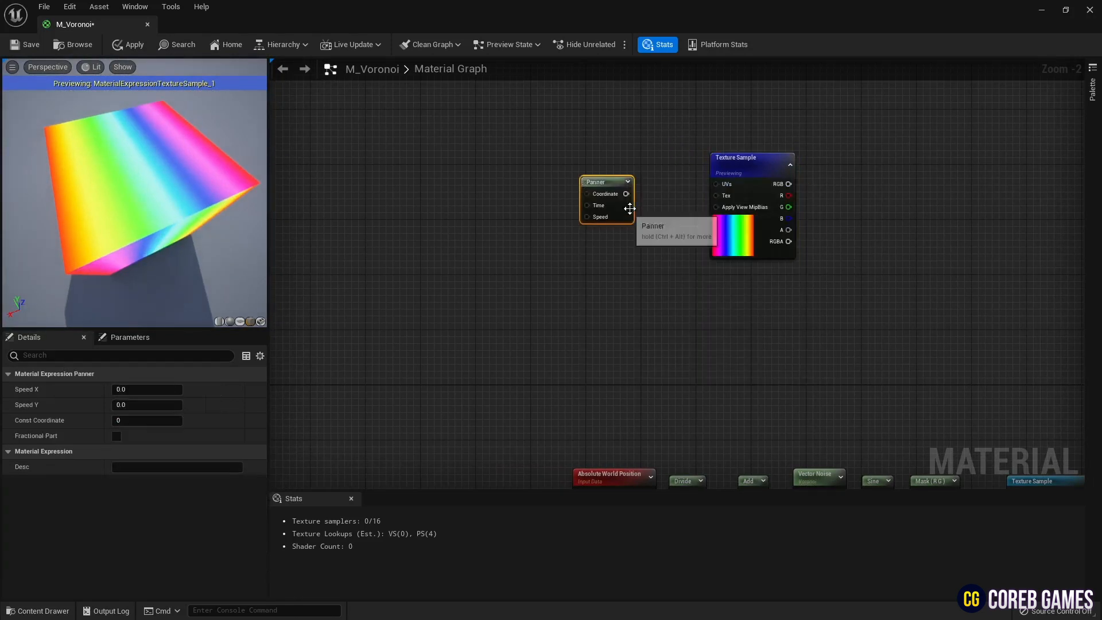
pyautogui.click(146, 389)
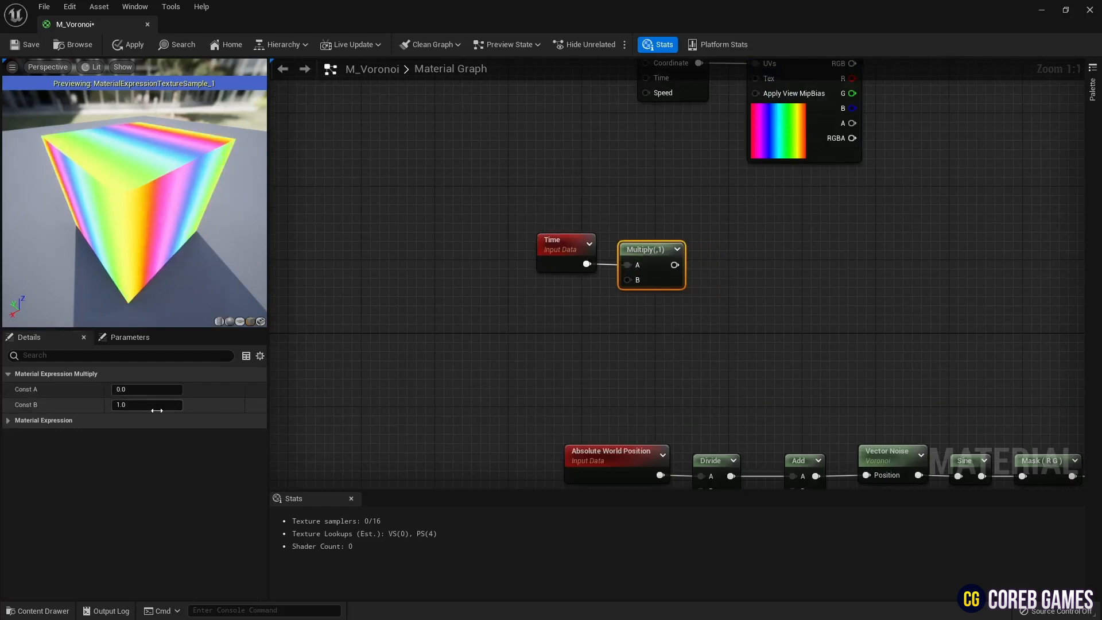
pyautogui.write('0.3')
pyautogui.write('hue')
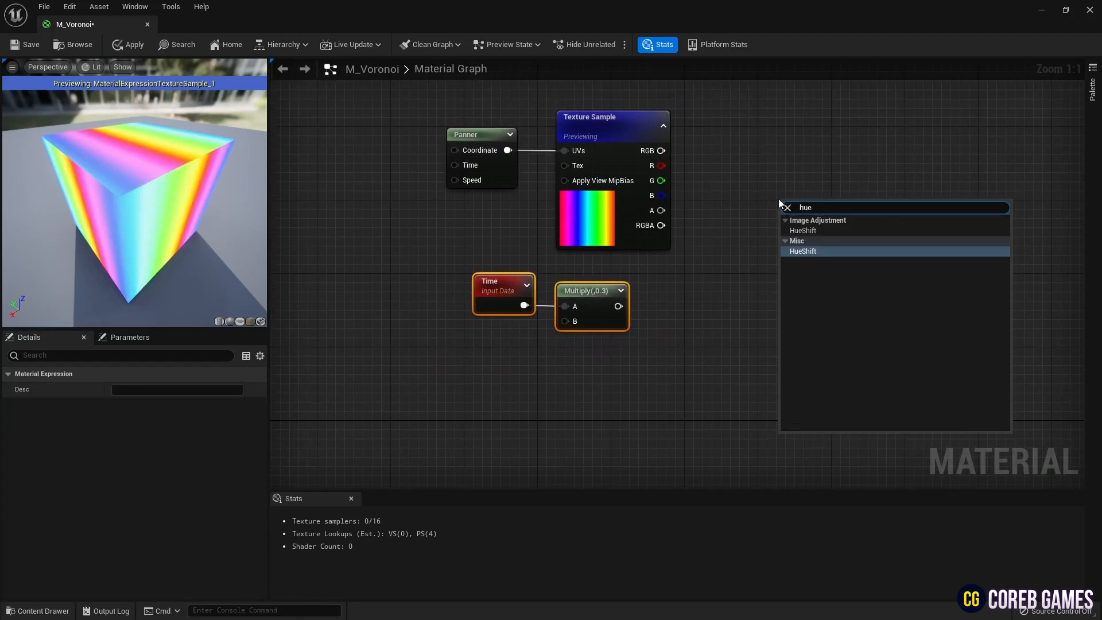
# Step: Feed the panned texture and scaled time into a HueShift node and preview it
pyautogui.click(804, 250)
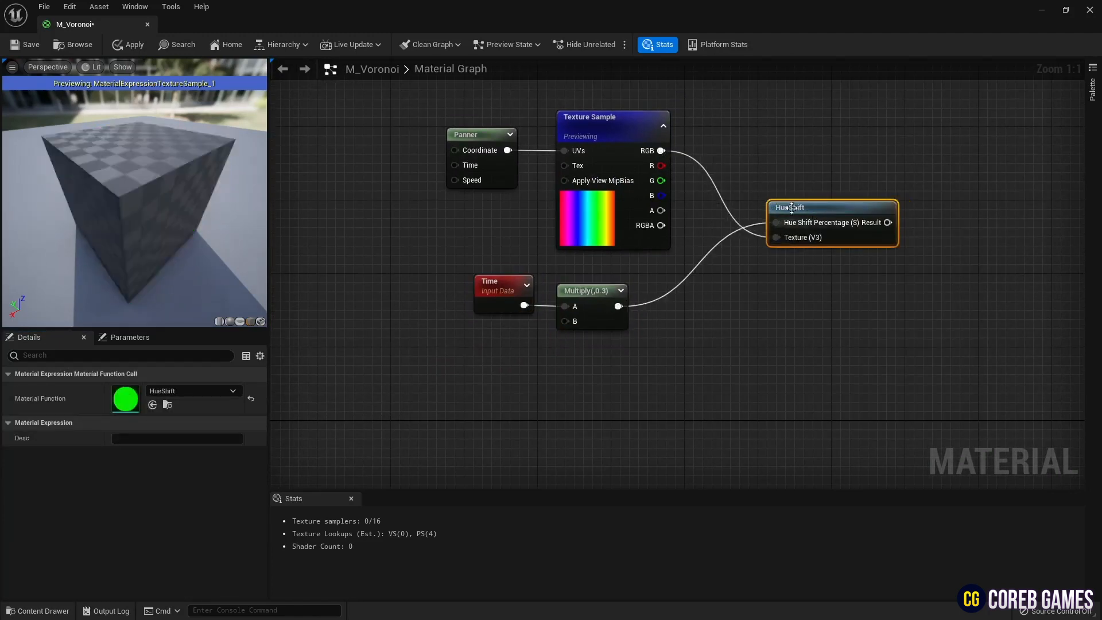
pyautogui.click(790, 207)
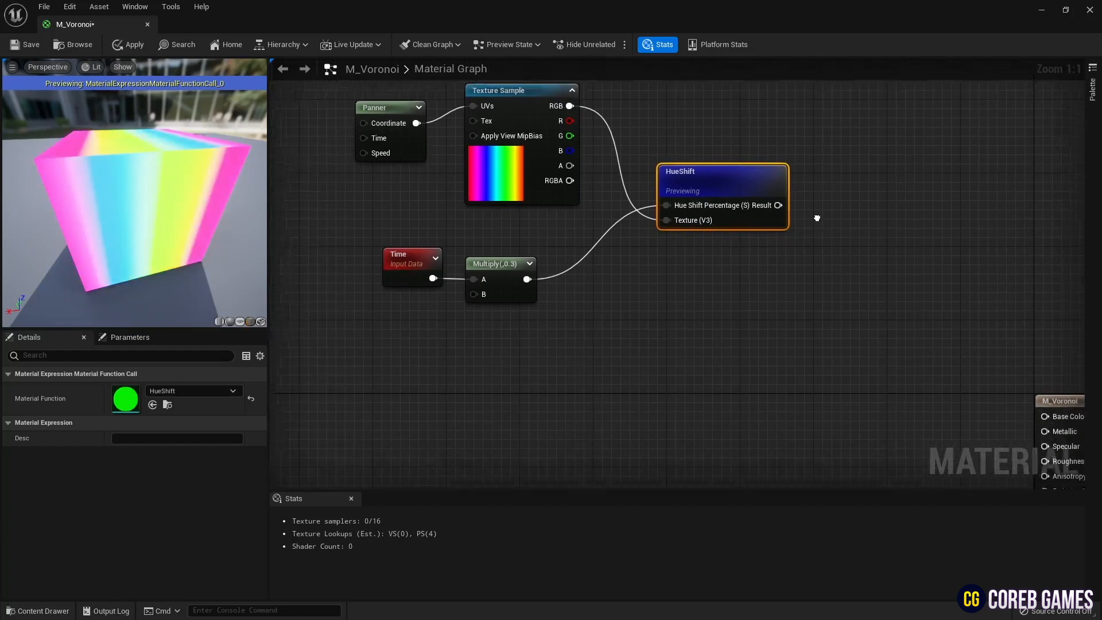
pyautogui.scroll(-3)
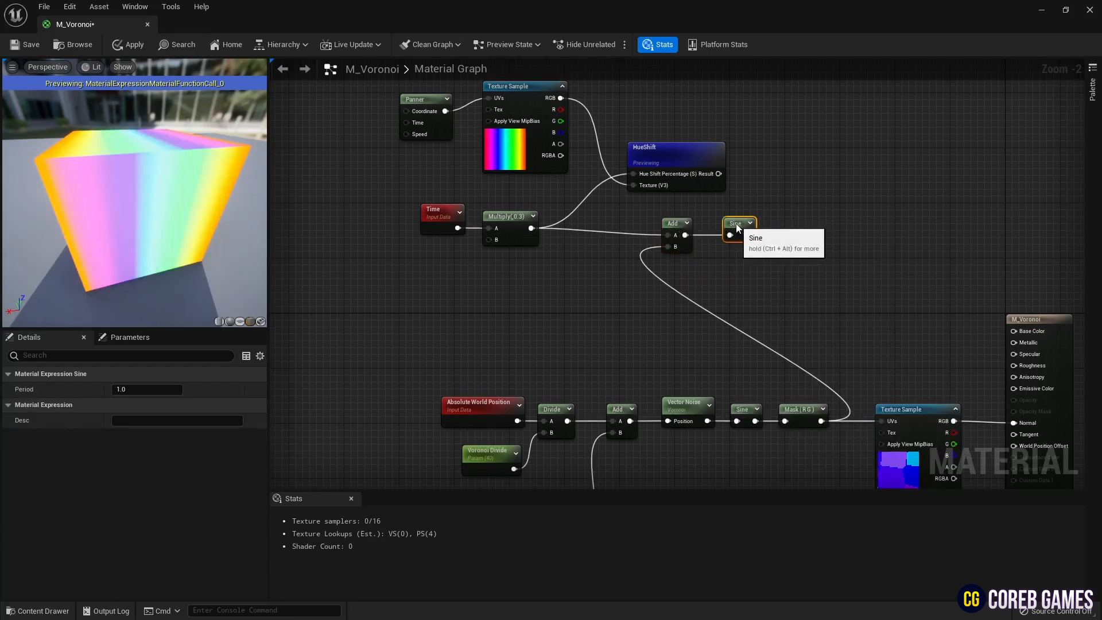
# Step: Run scaled time plus the Voronoi mask through Sine and a Power node, previewing each
pyautogui.click(734, 223)
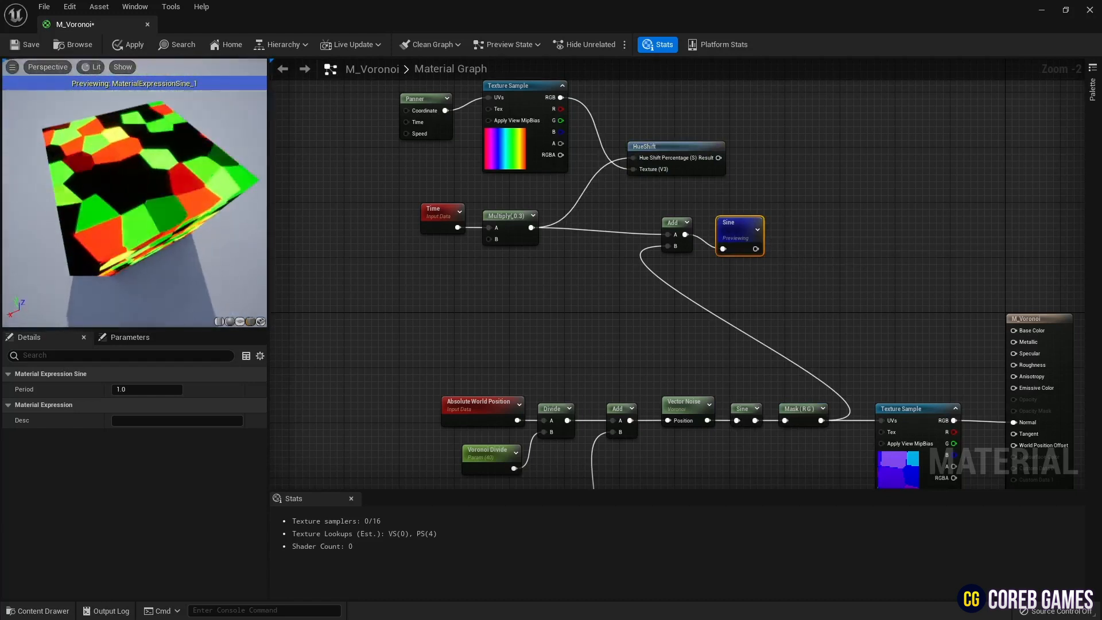
pyautogui.write('power')
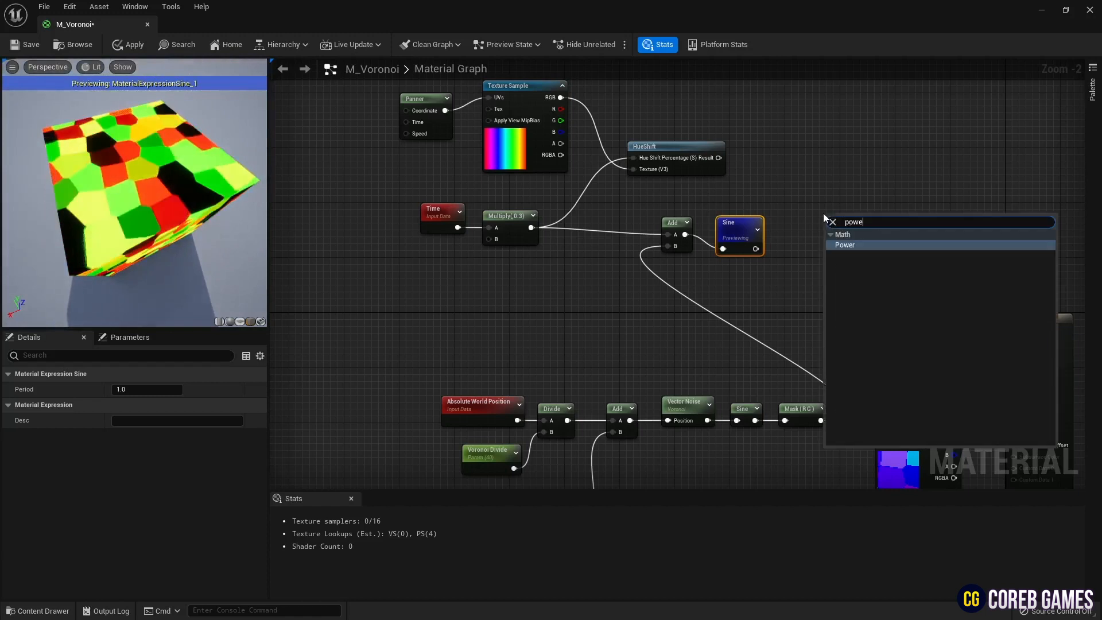
pyautogui.click(845, 244)
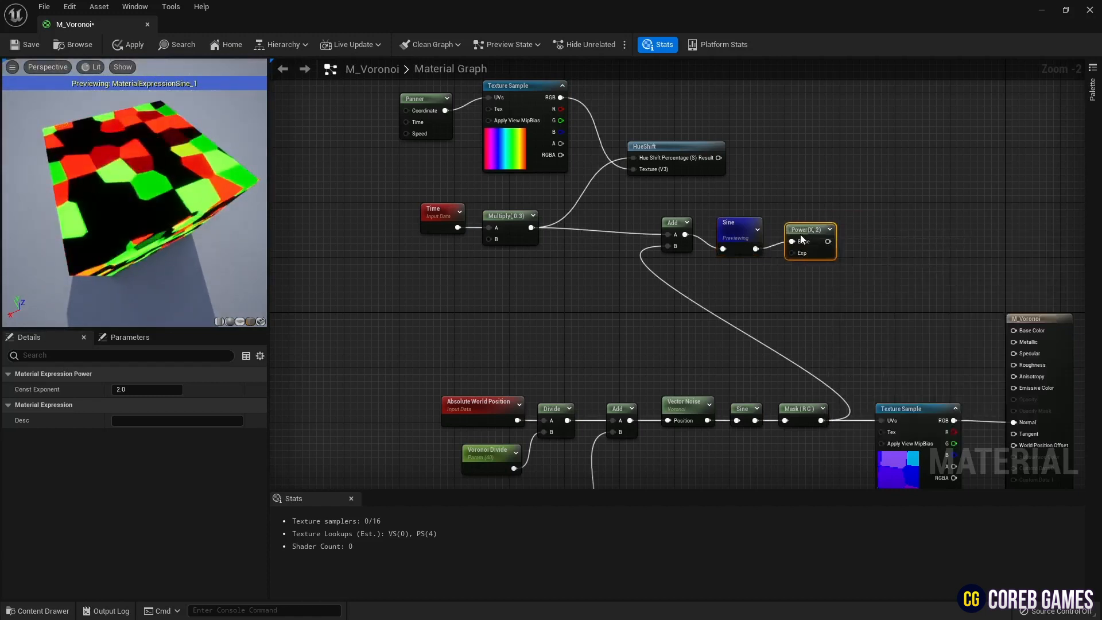
pyautogui.click(806, 228)
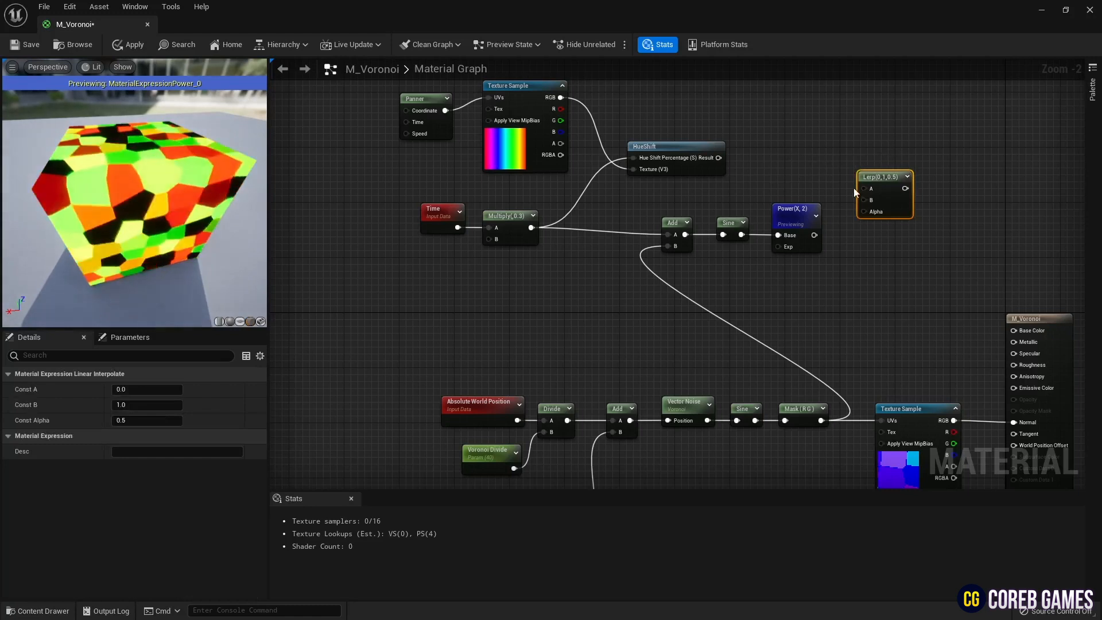
# Step: Blend the hue-shifted colour in a Lerp with Power as alpha and preview the result
pyautogui.rightClick(875, 190)
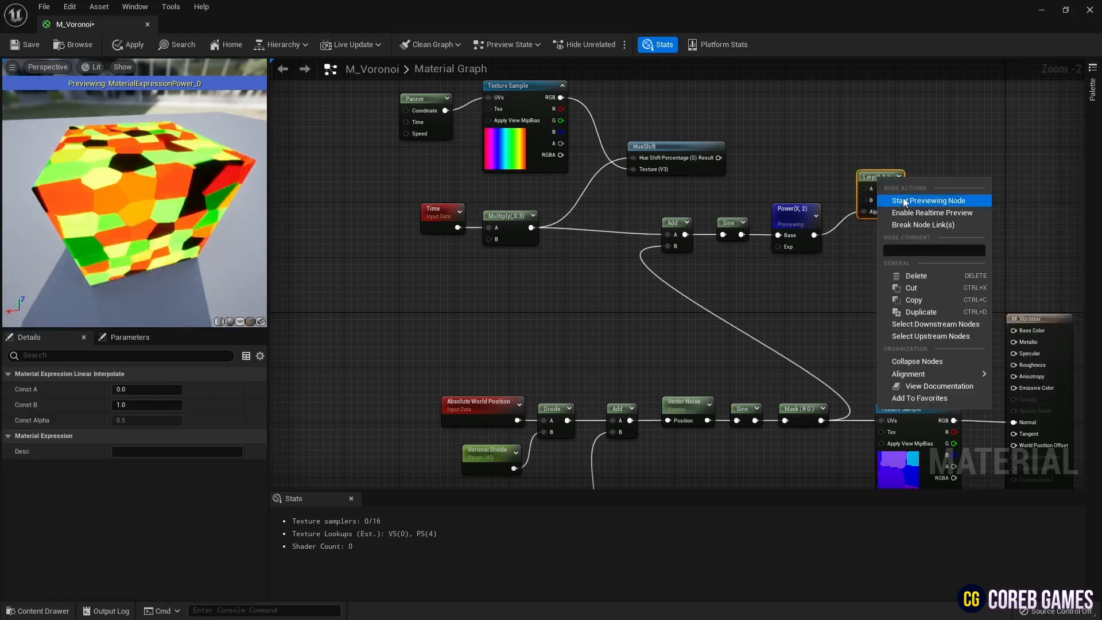
pyautogui.click(928, 200)
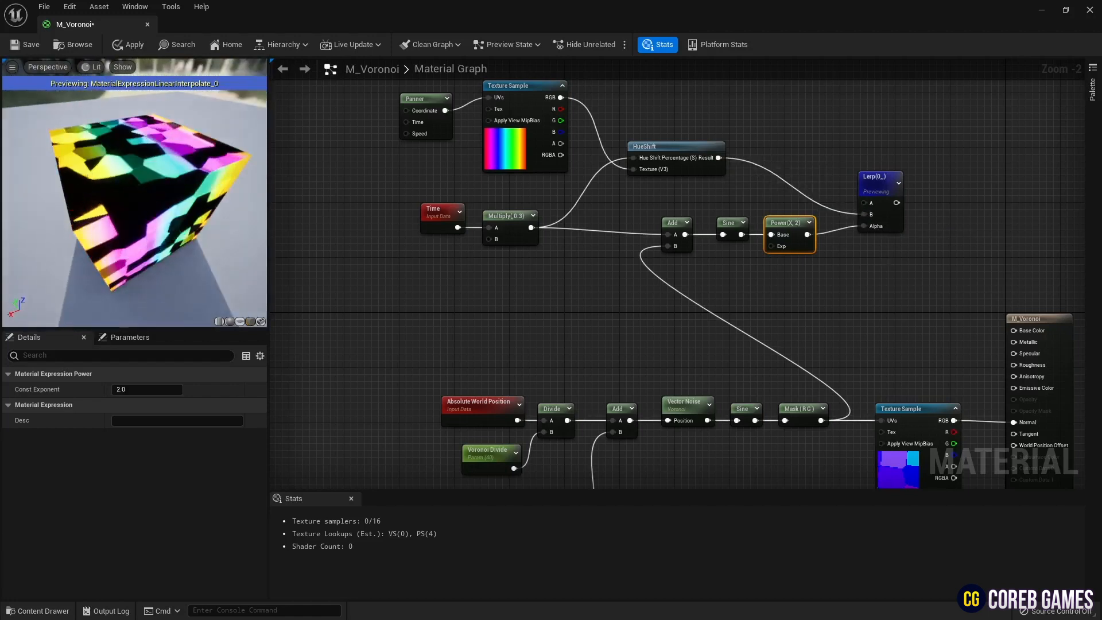
# Step: Multiply the Lerp colour by 0.15 into Base Color and return to the level editor
pyautogui.write('mul')
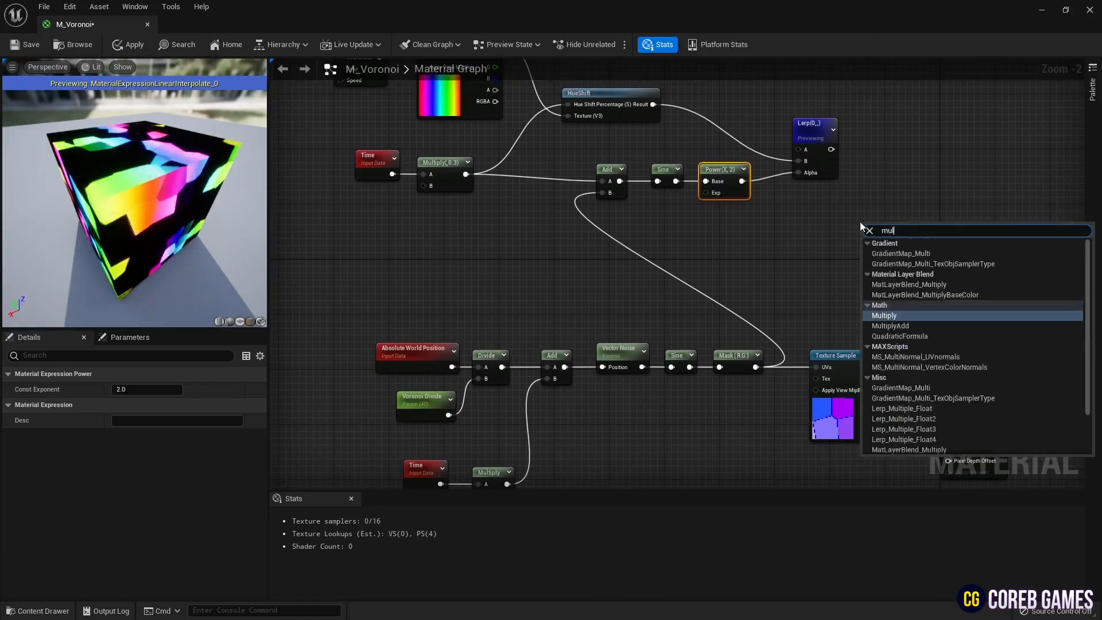
pyautogui.click(884, 314)
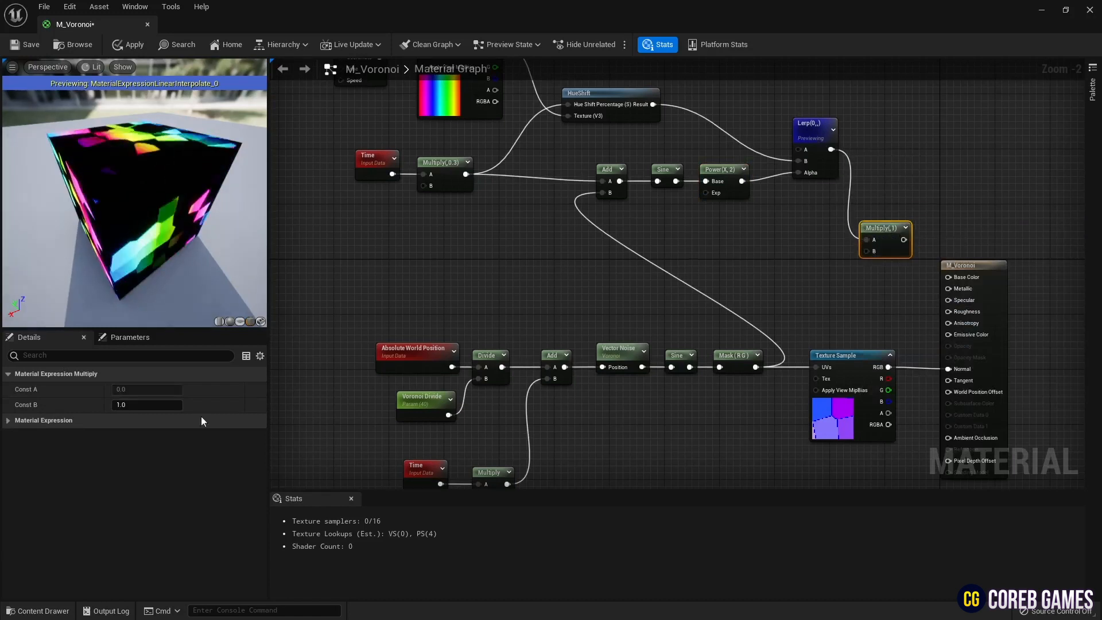
pyautogui.write('0.15')
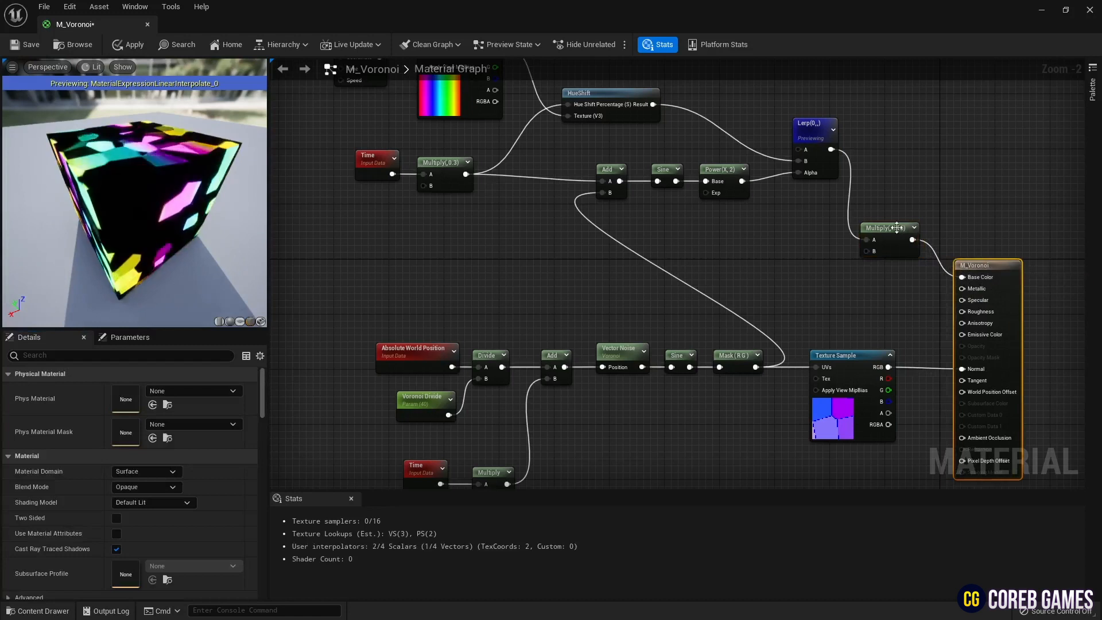
pyautogui.click(813, 122)
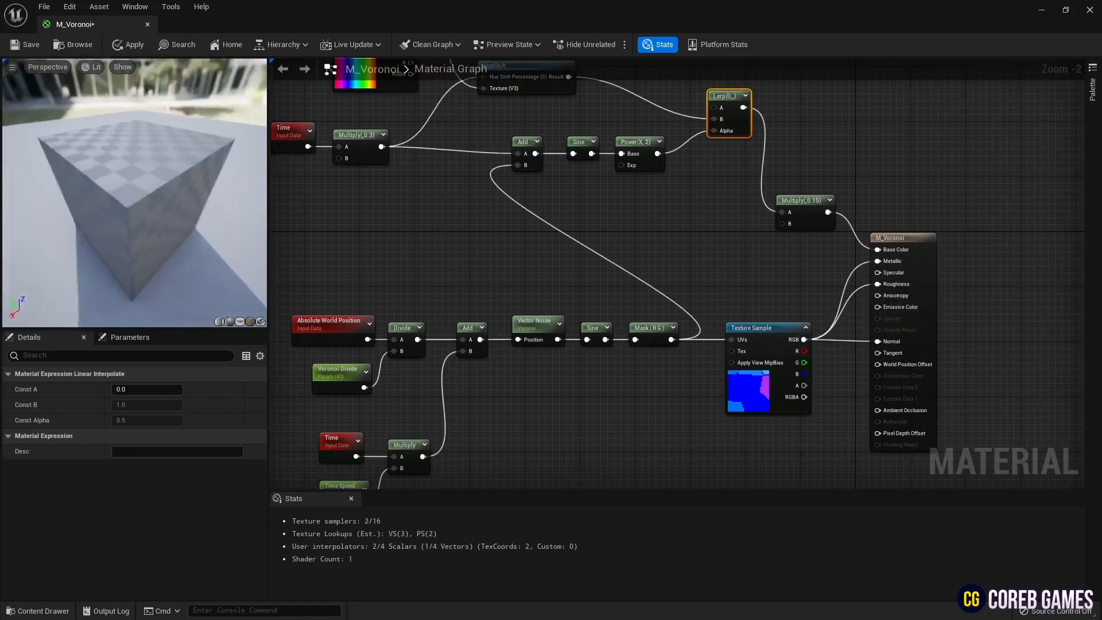
pyautogui.click(128, 44)
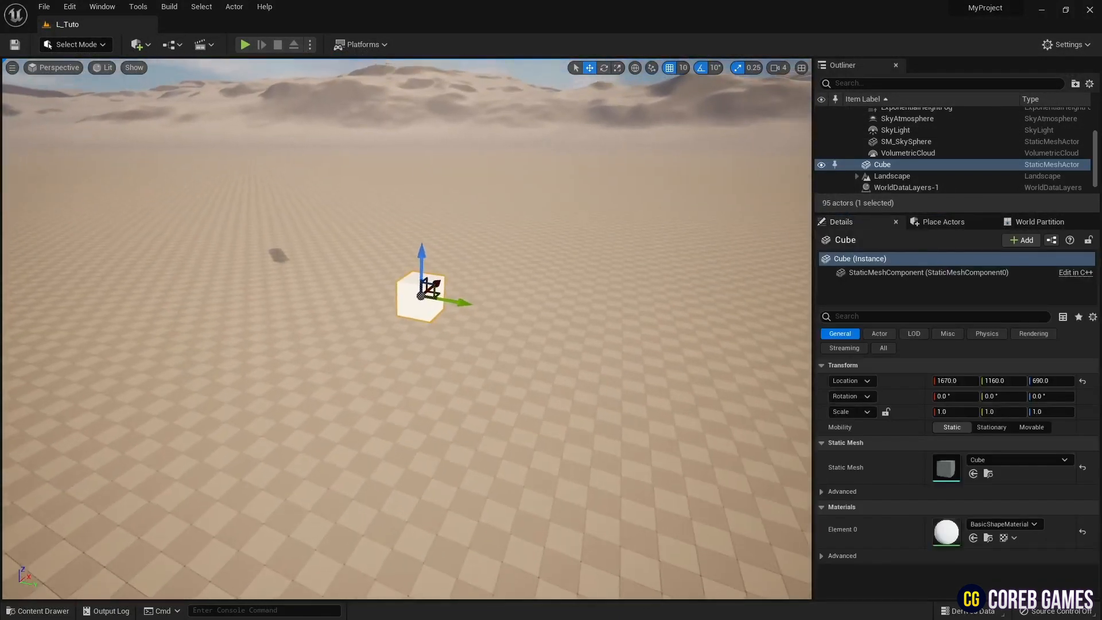
# Step: Scale the level's Cube to 4.0 on all three axes
pyautogui.write('5')
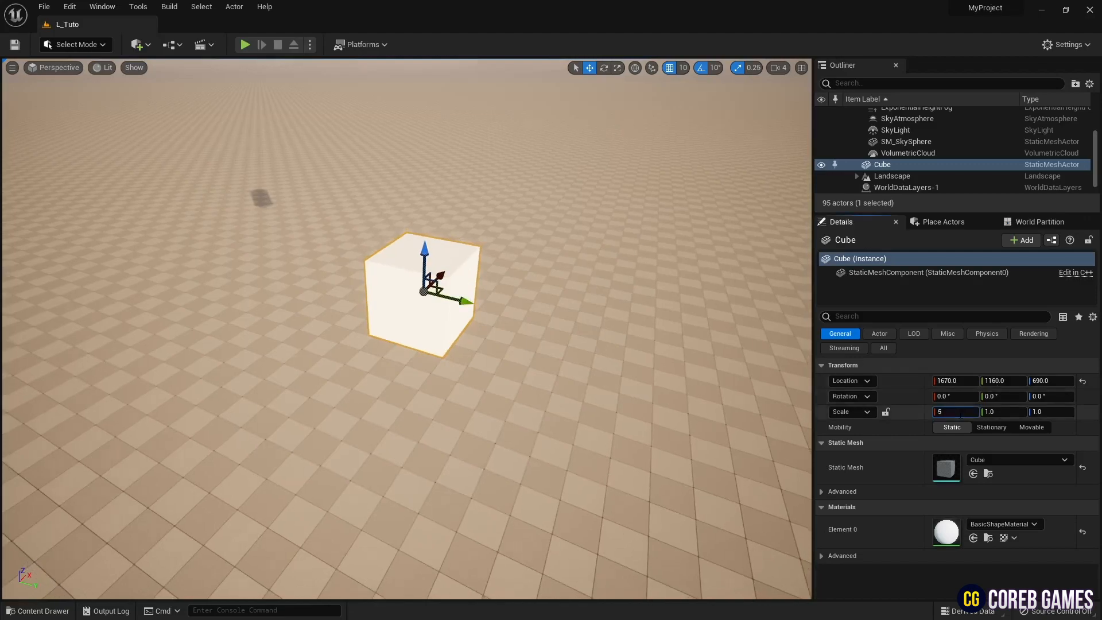
pyautogui.write('4.0')
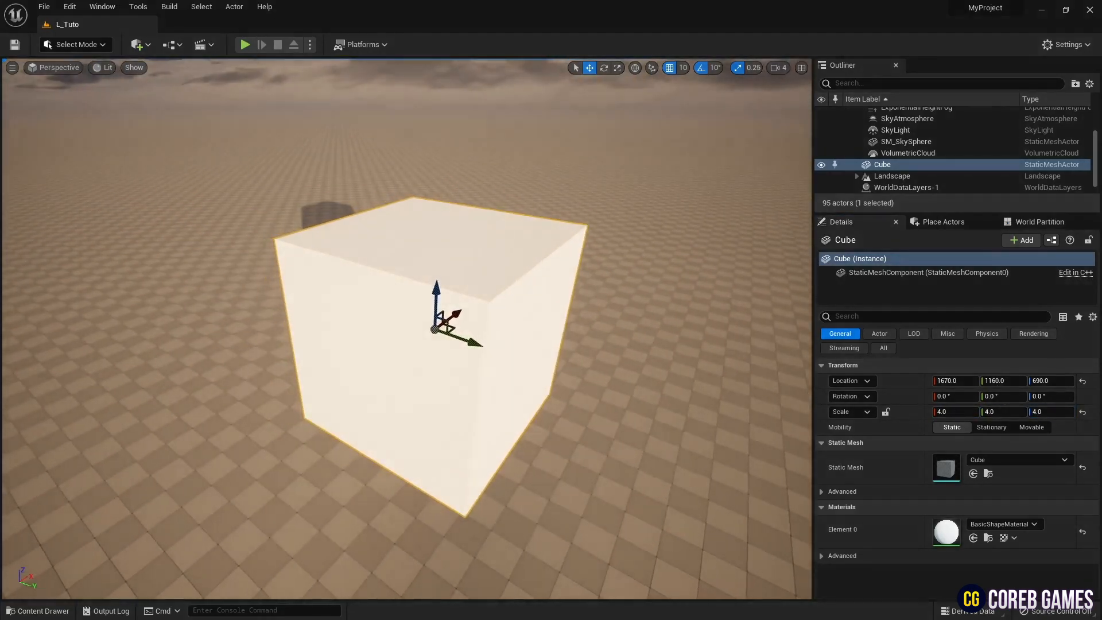